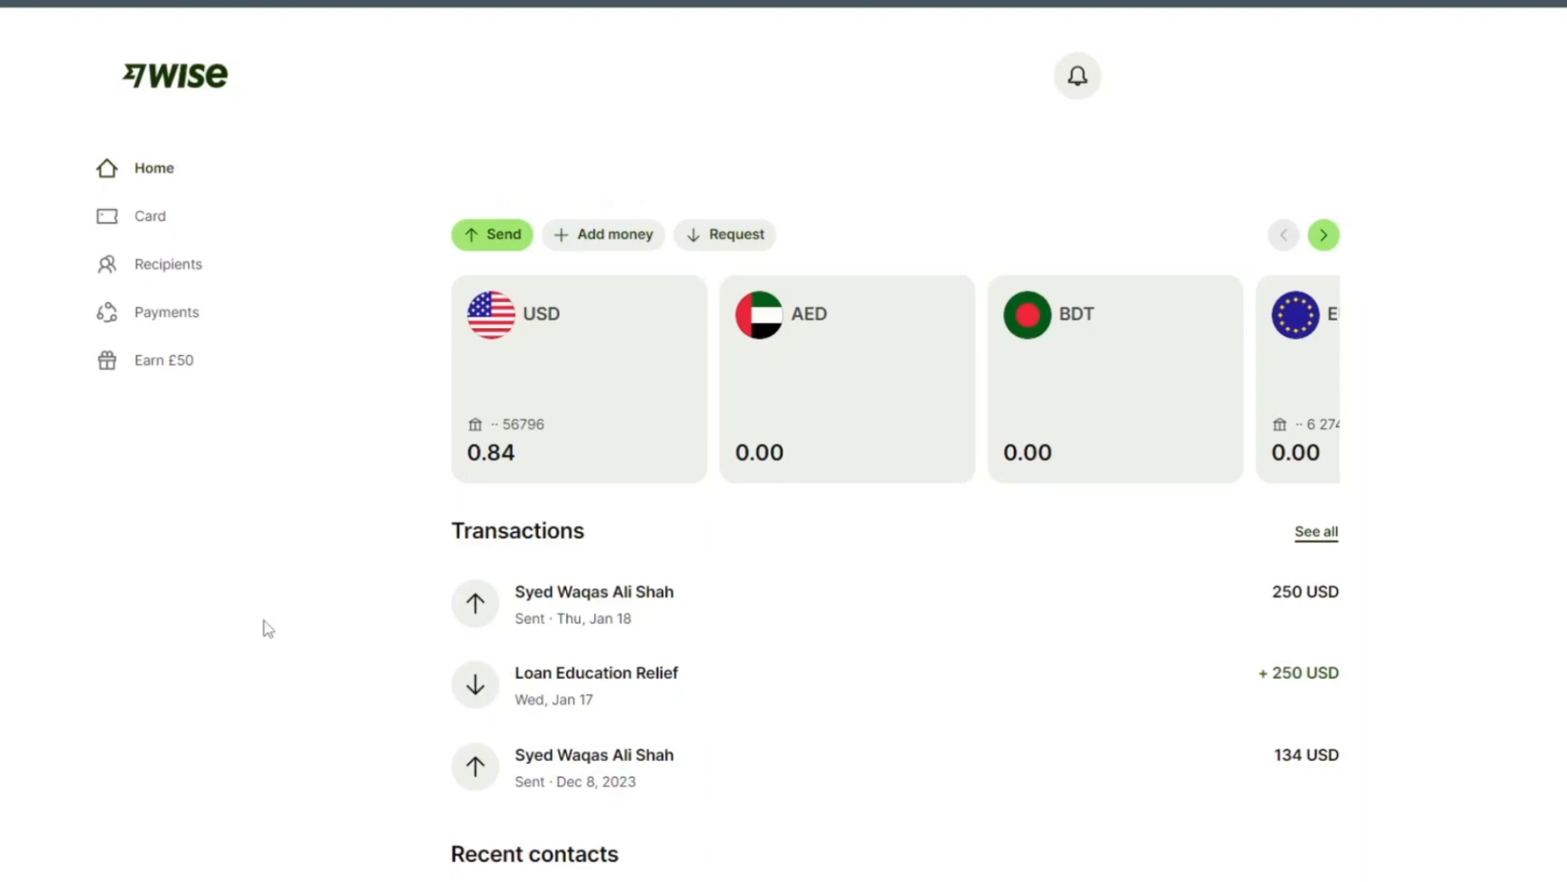
{"action": "mouse_move", "coordinate": [307, 476]}
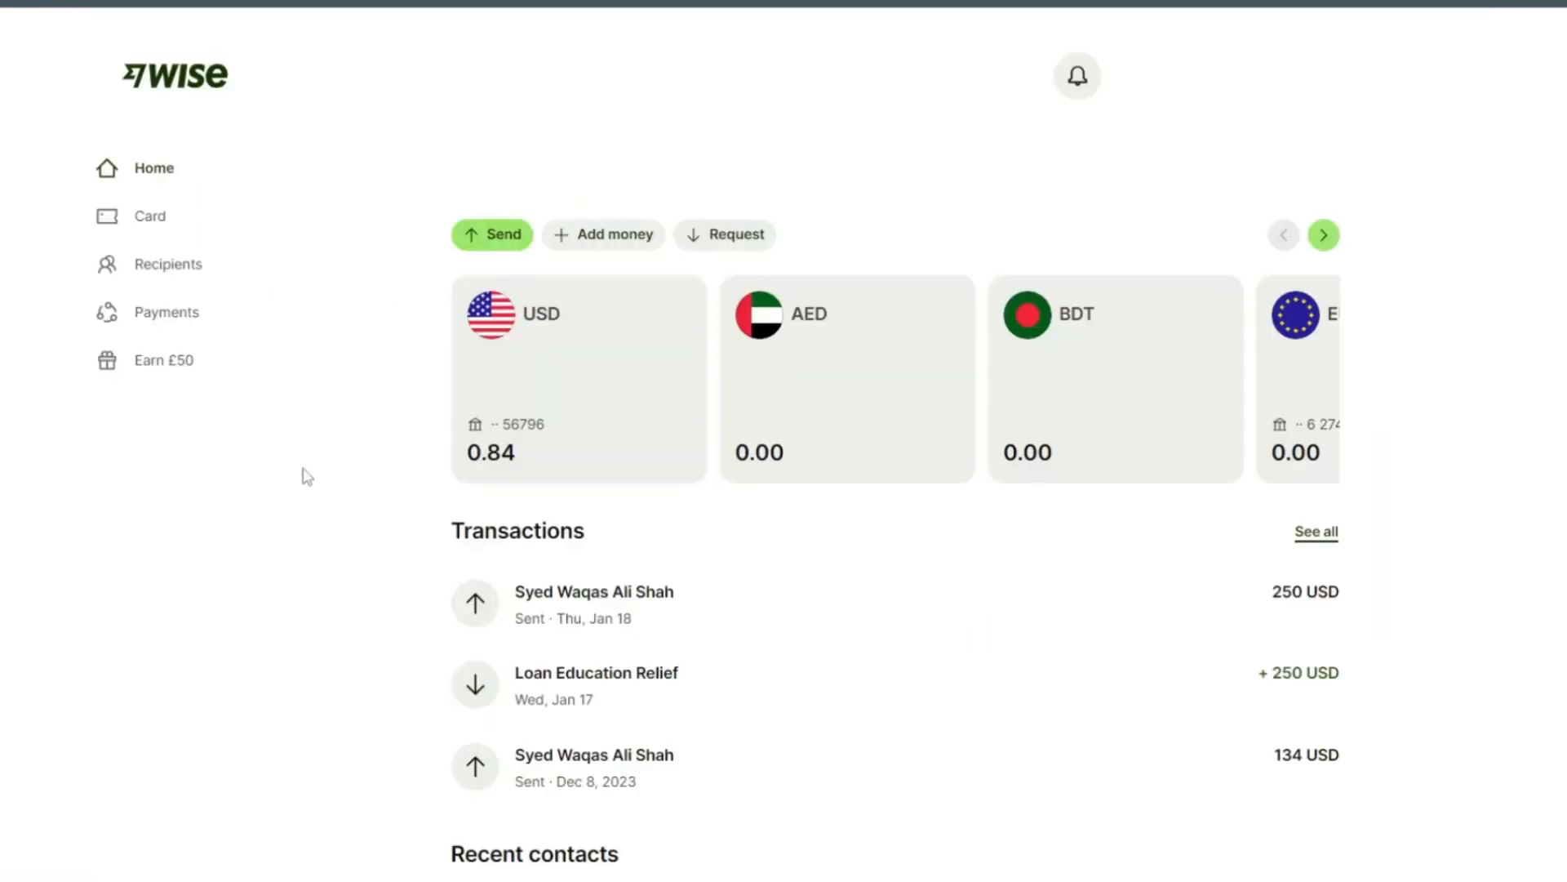
{"action": "mouse_move", "coordinate": [285, 510]}
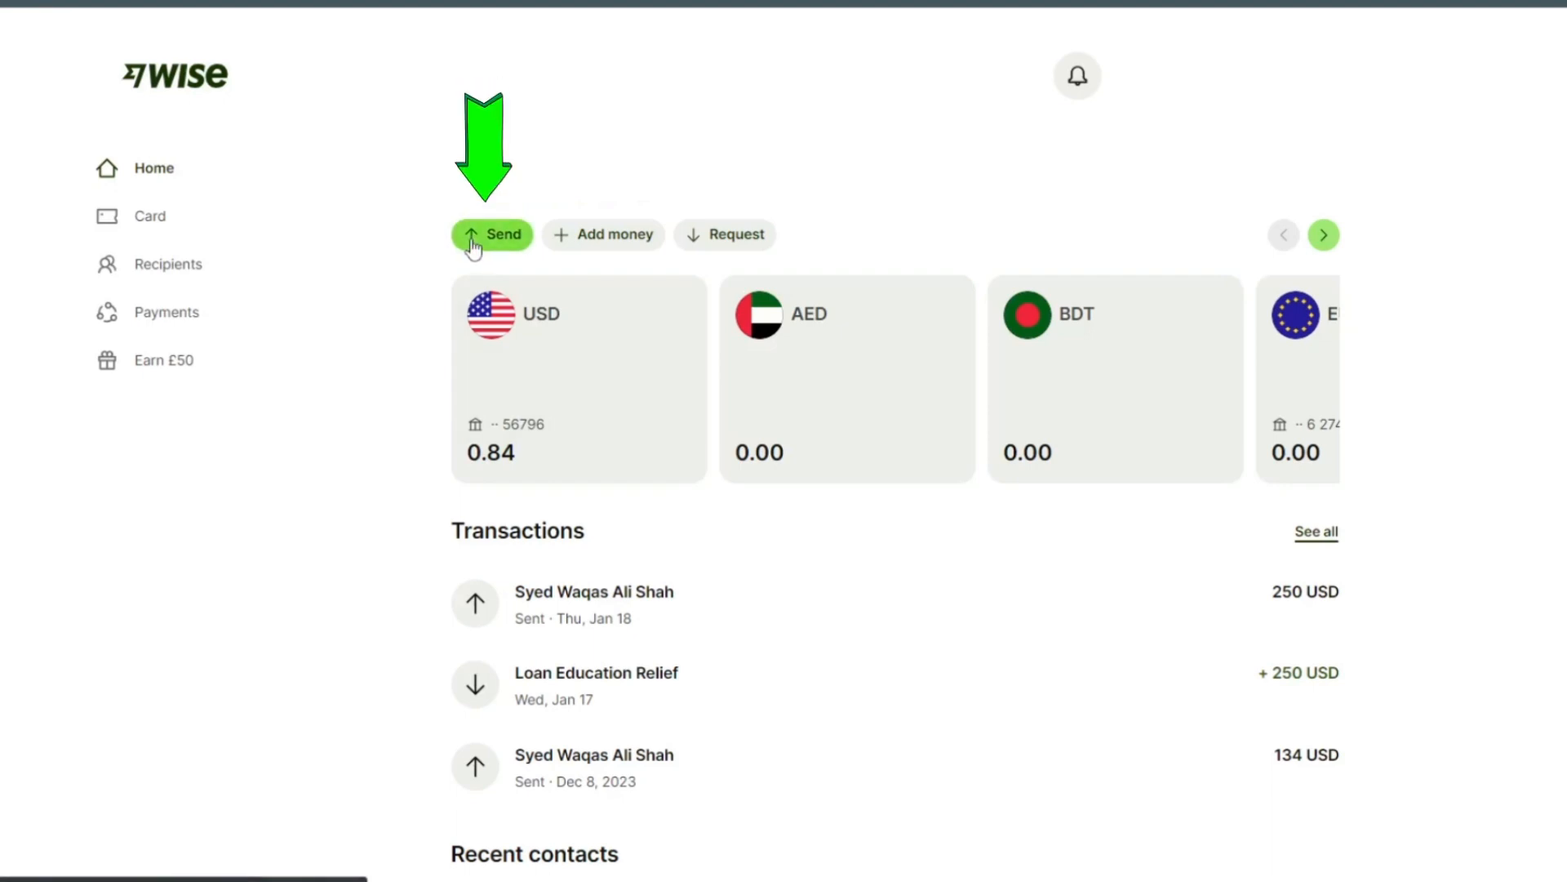
Start a transfer of 400 EUR by debit card, giving the recipient 431.09 USD.
{"action": "left_click", "coordinate": [491, 234]}
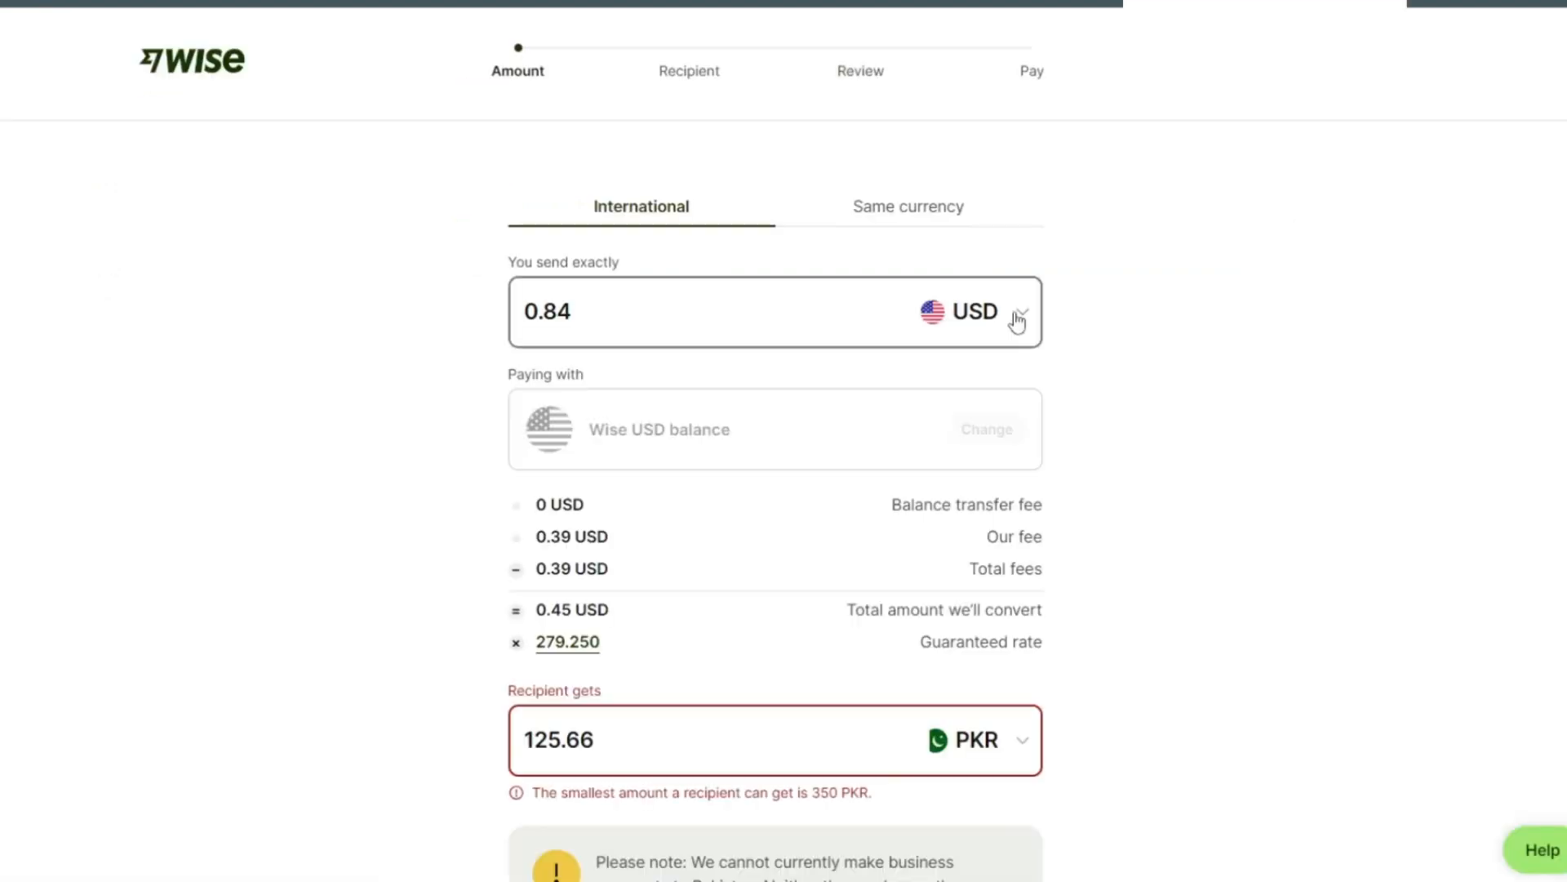
{"action": "left_click", "coordinate": [1019, 311]}
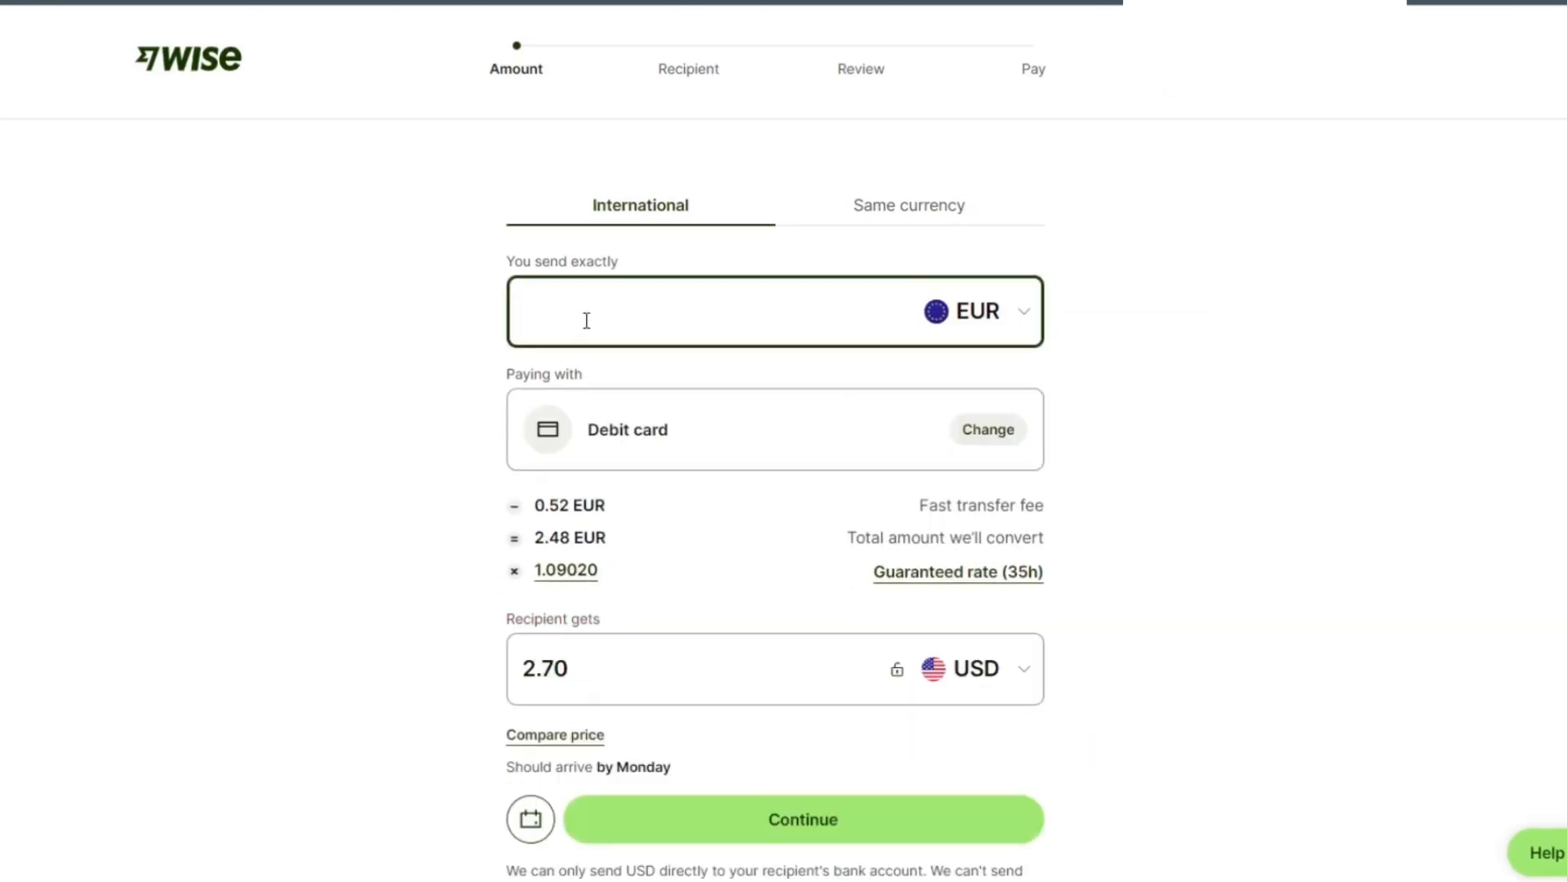
{"action": "type", "text": "400"}
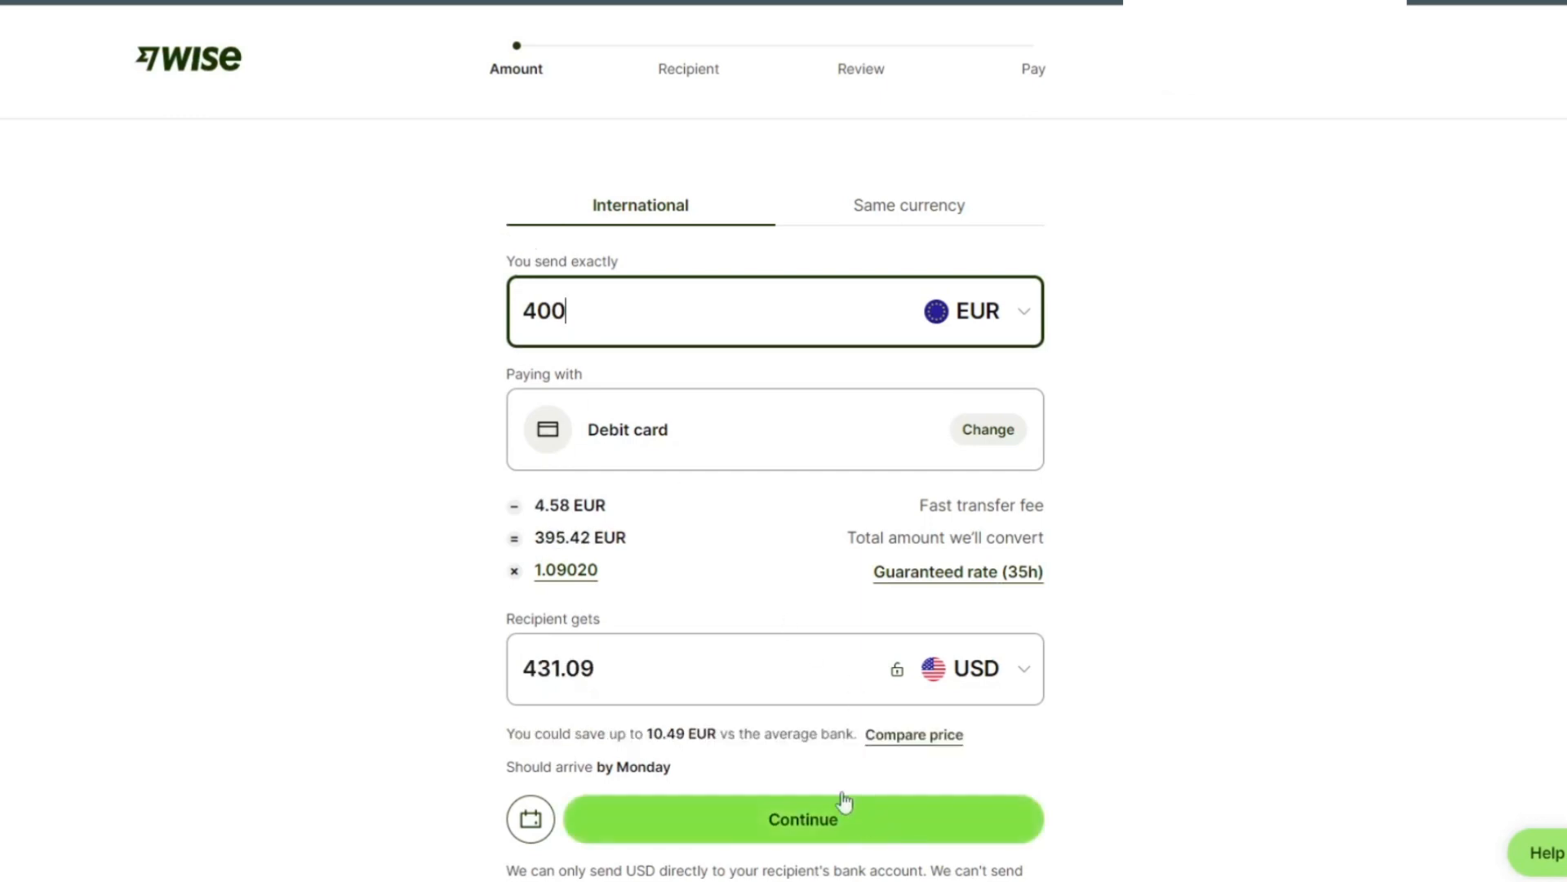
{"action": "left_click", "coordinate": [912, 735]}
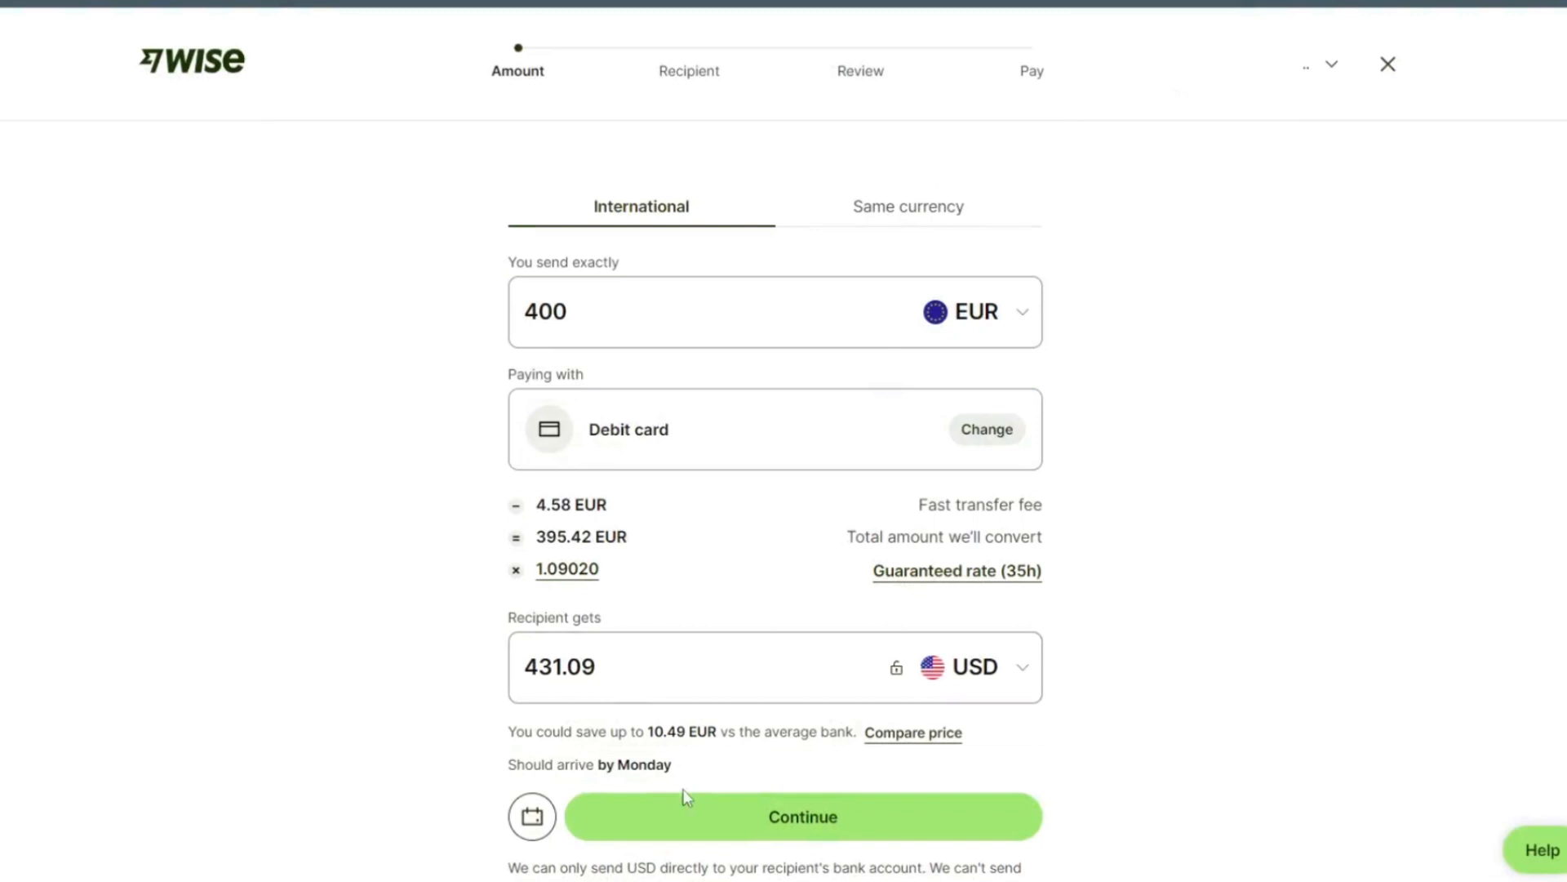
Continue to the recipient step and choose 'Someone else' as the new recipient.
{"action": "left_click", "coordinate": [802, 816]}
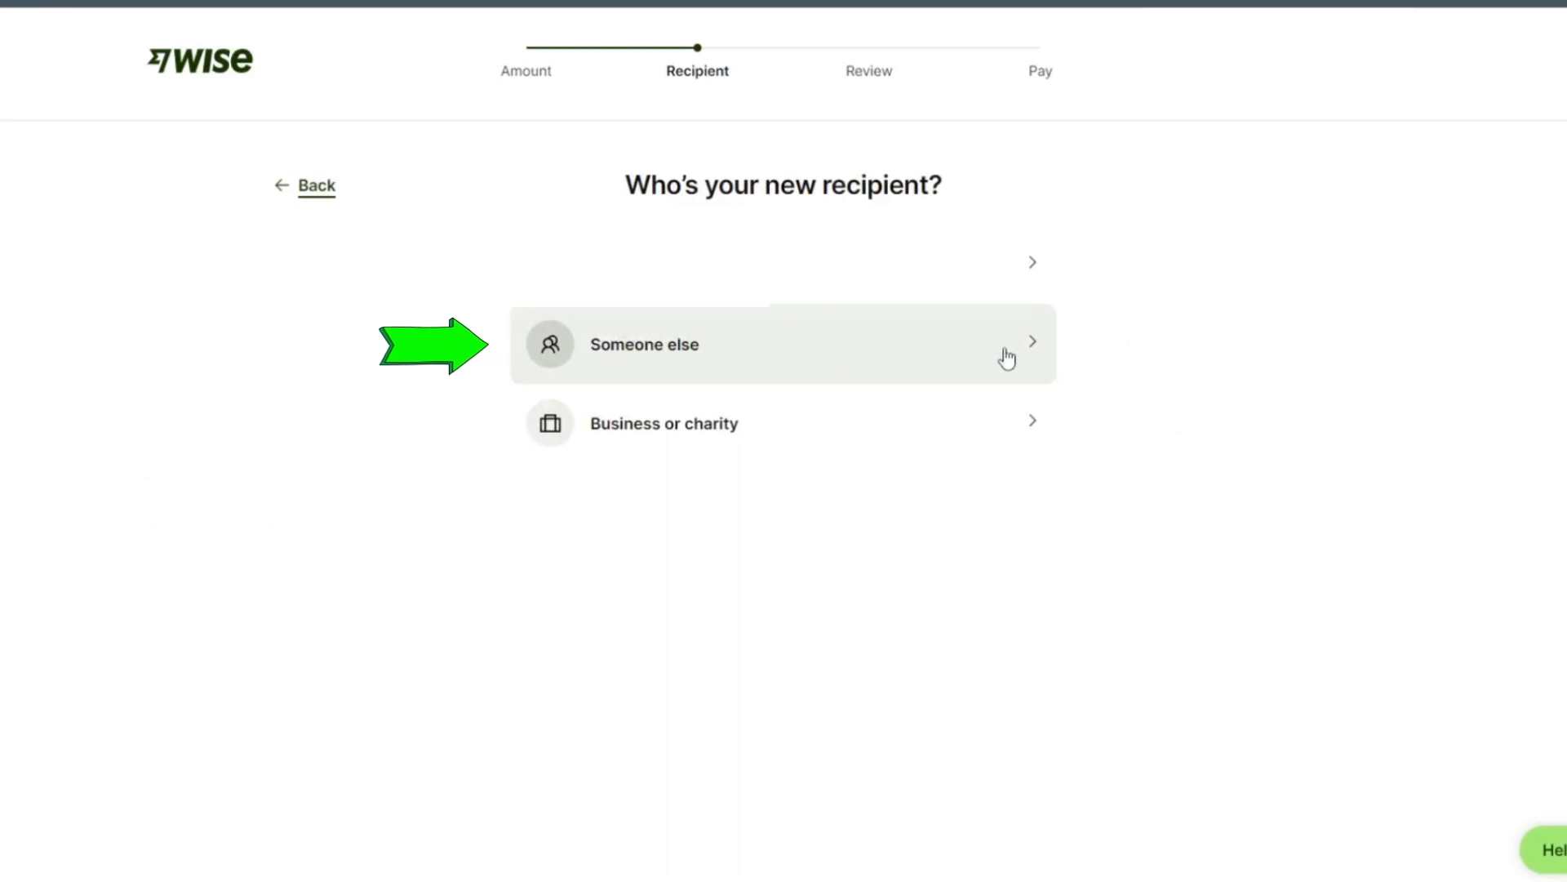
{"action": "left_click", "coordinate": [645, 344]}
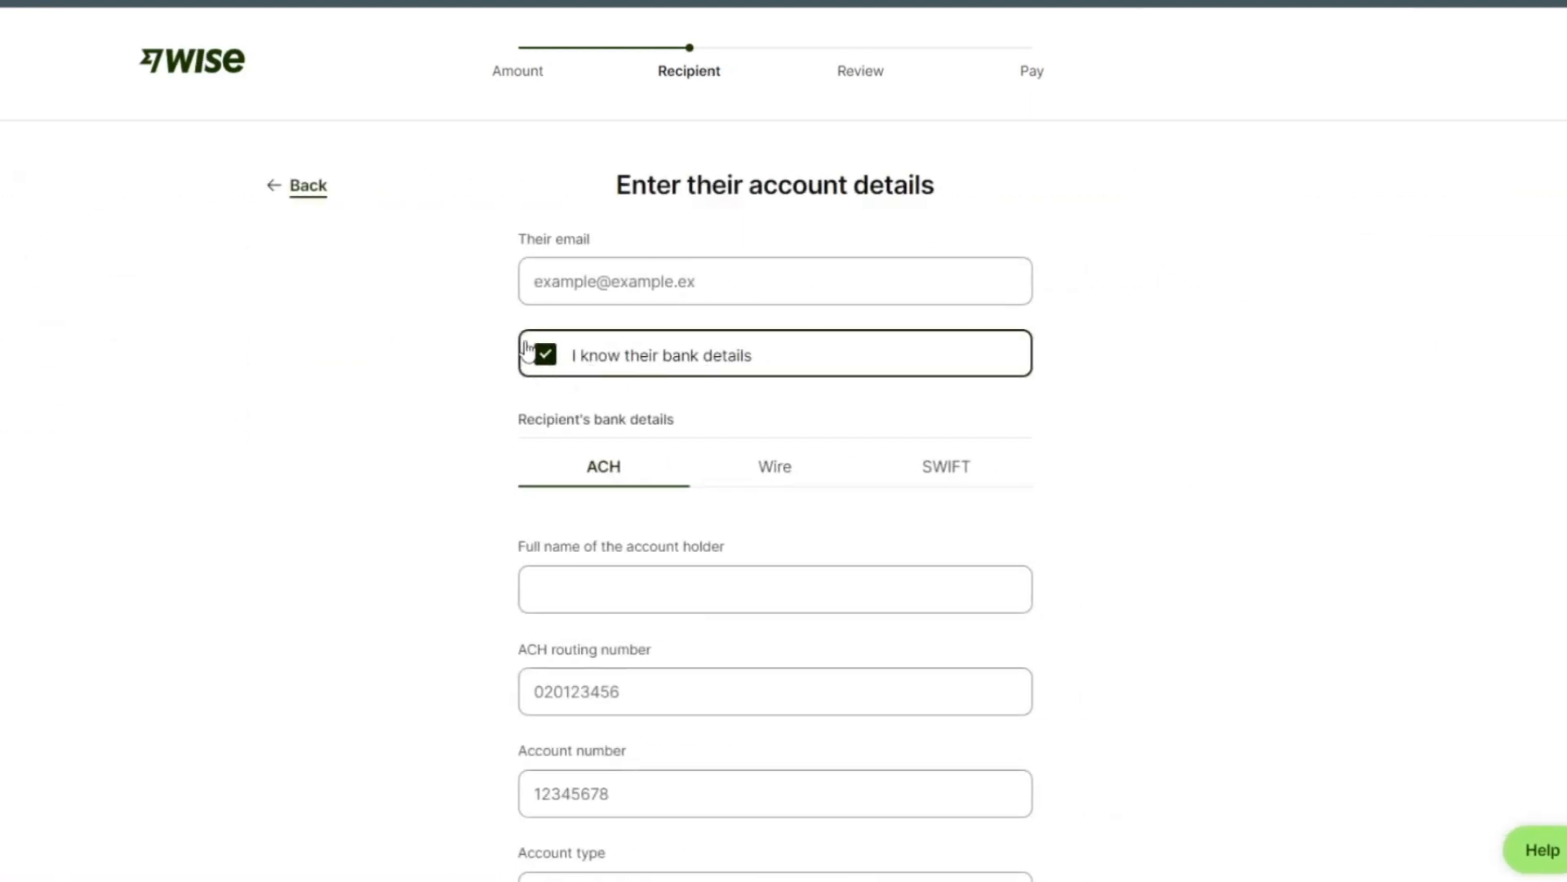
{"action": "left_click", "coordinate": [774, 281]}
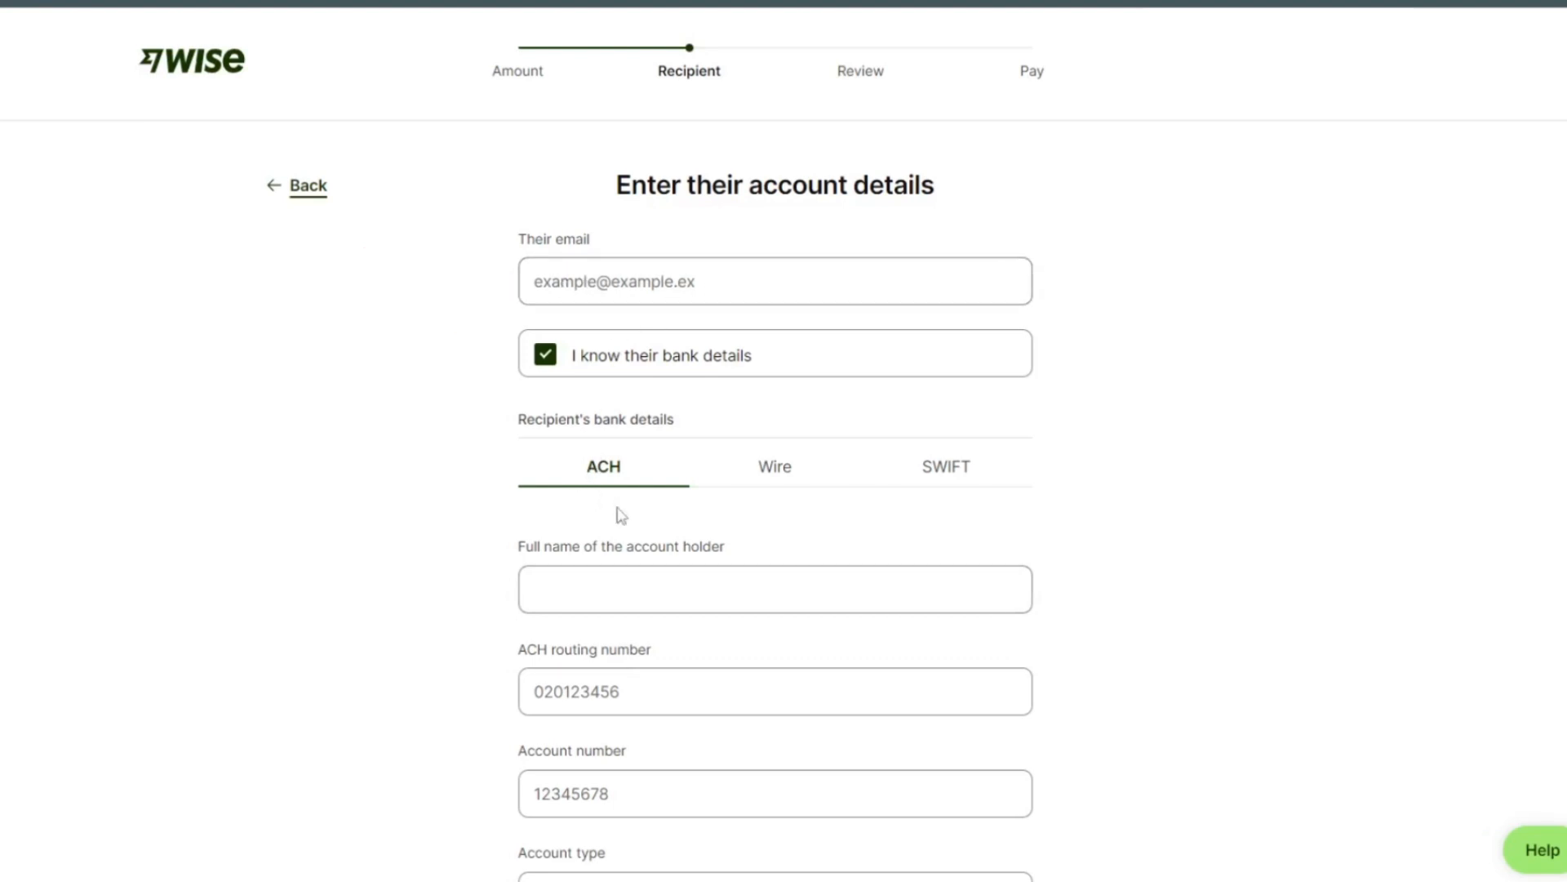
{"action": "left_click", "coordinate": [774, 589]}
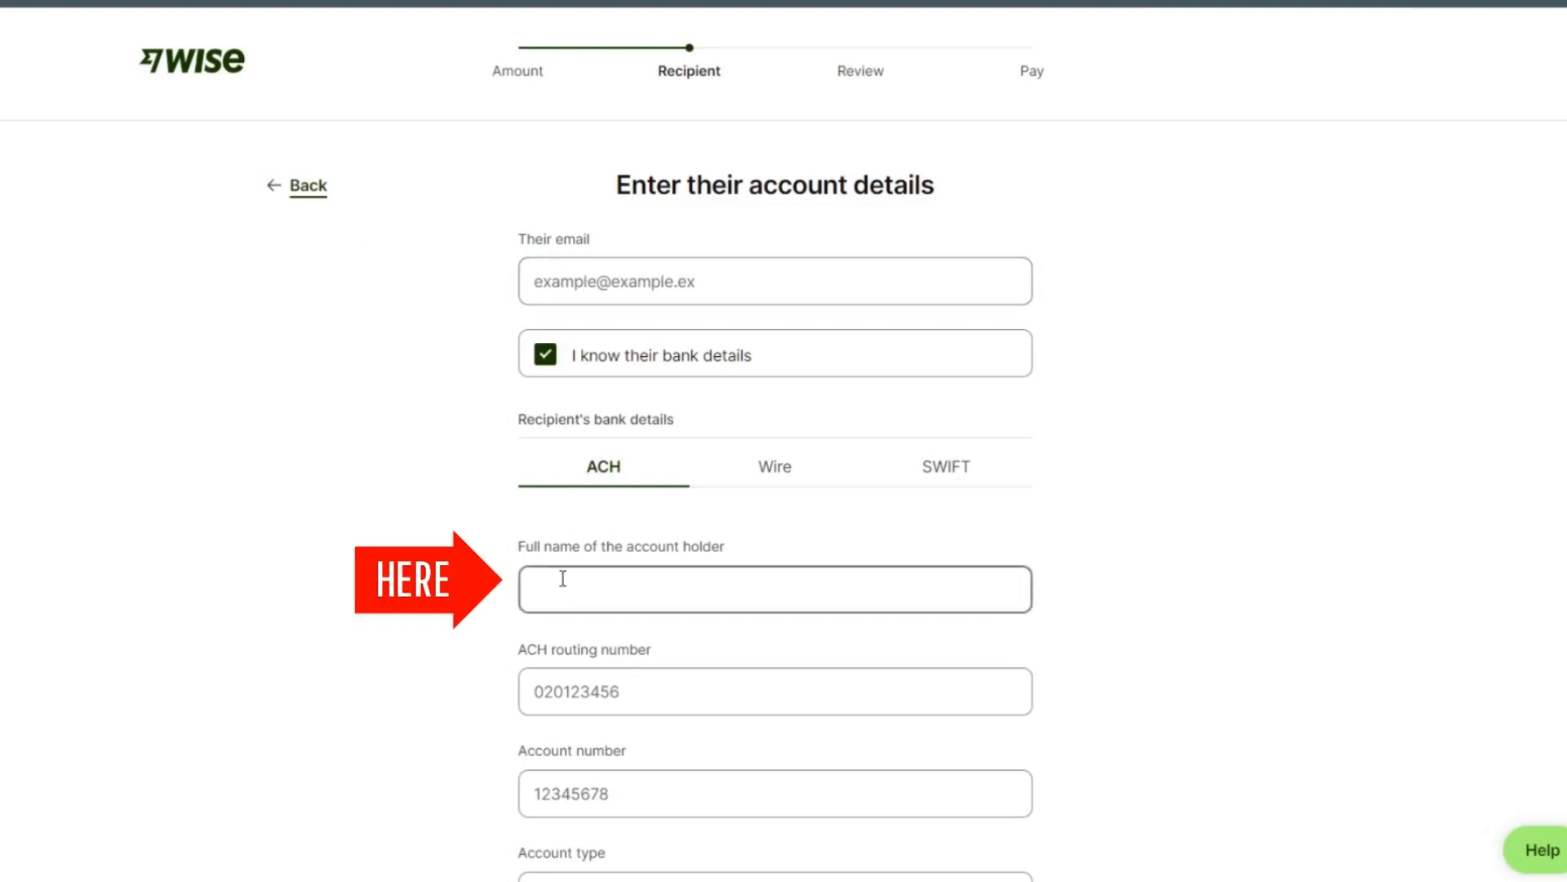
{"action": "scroll", "scroll_direction": "down", "scroll_amount": 3}
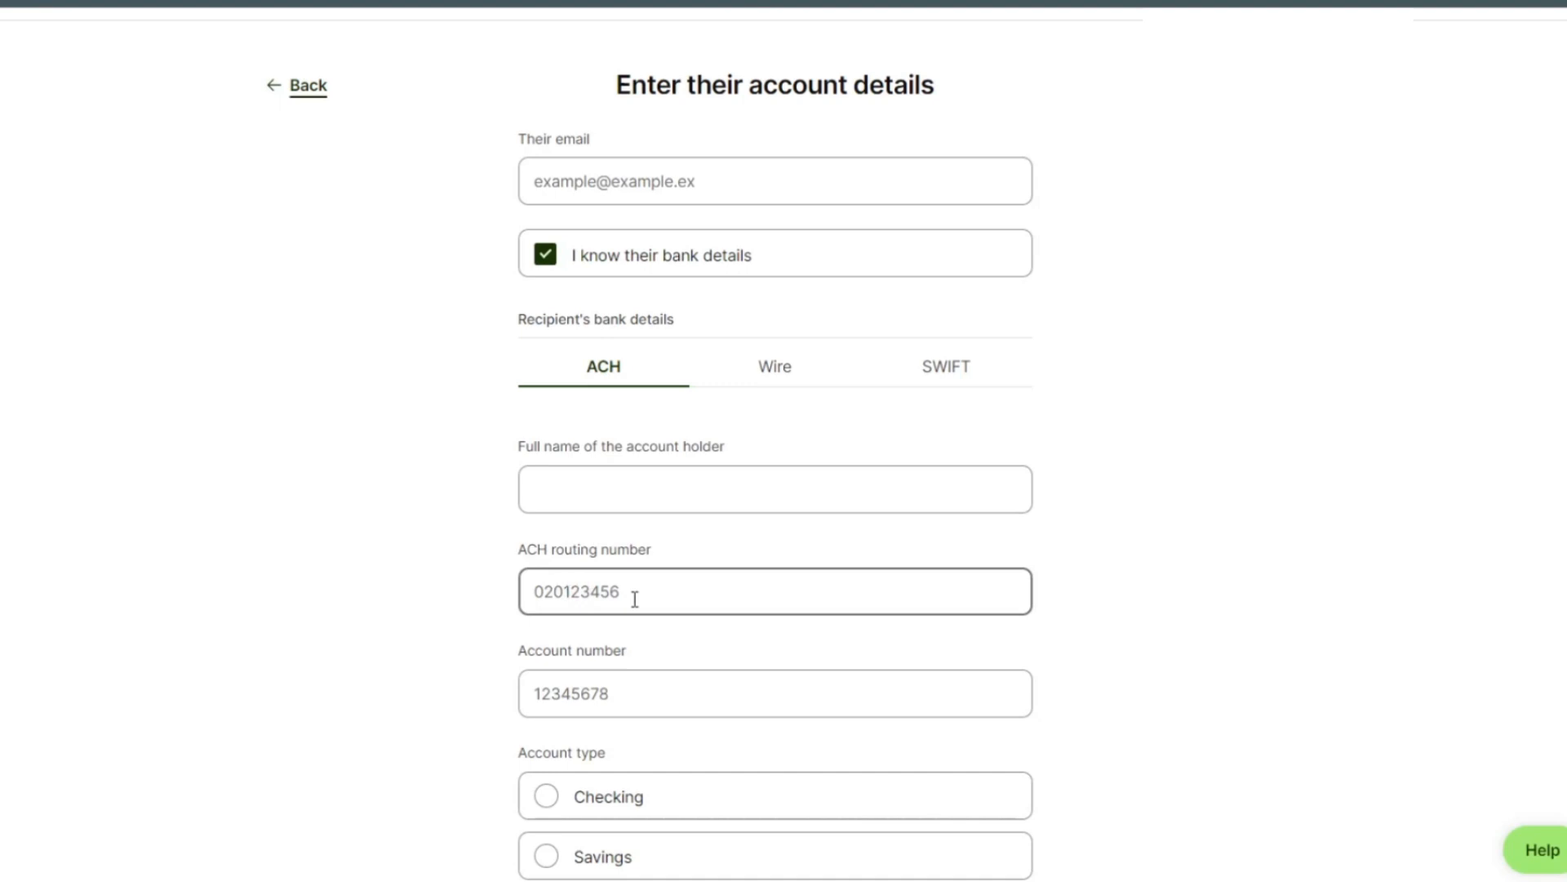
{"action": "scroll", "scroll_direction": "down", "scroll_amount": 3}
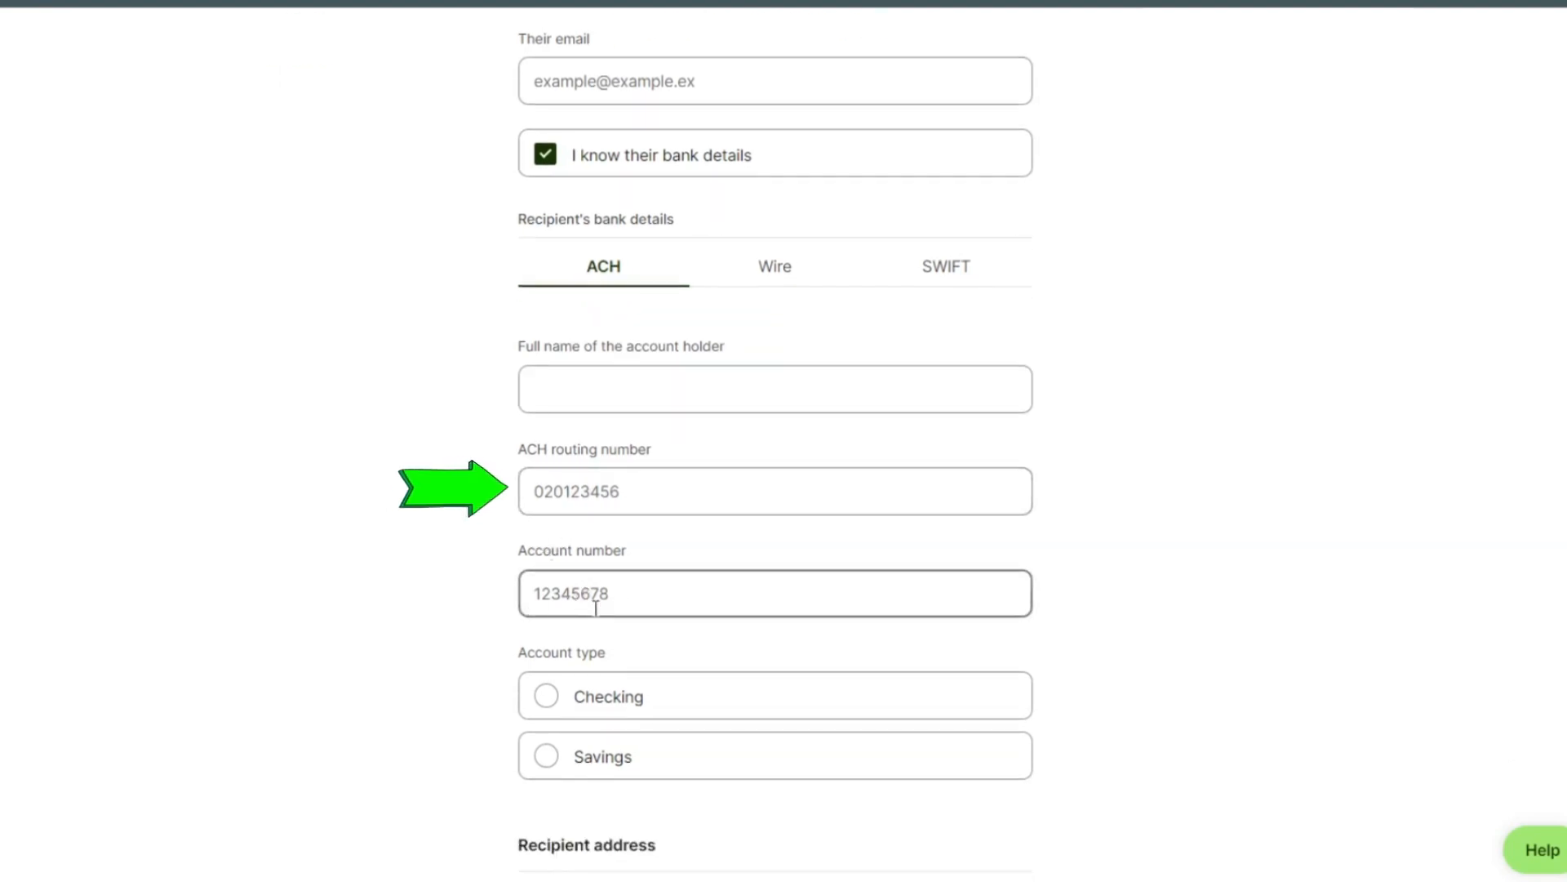
{"action": "scroll", "scroll_direction": "down", "scroll_amount": 3}
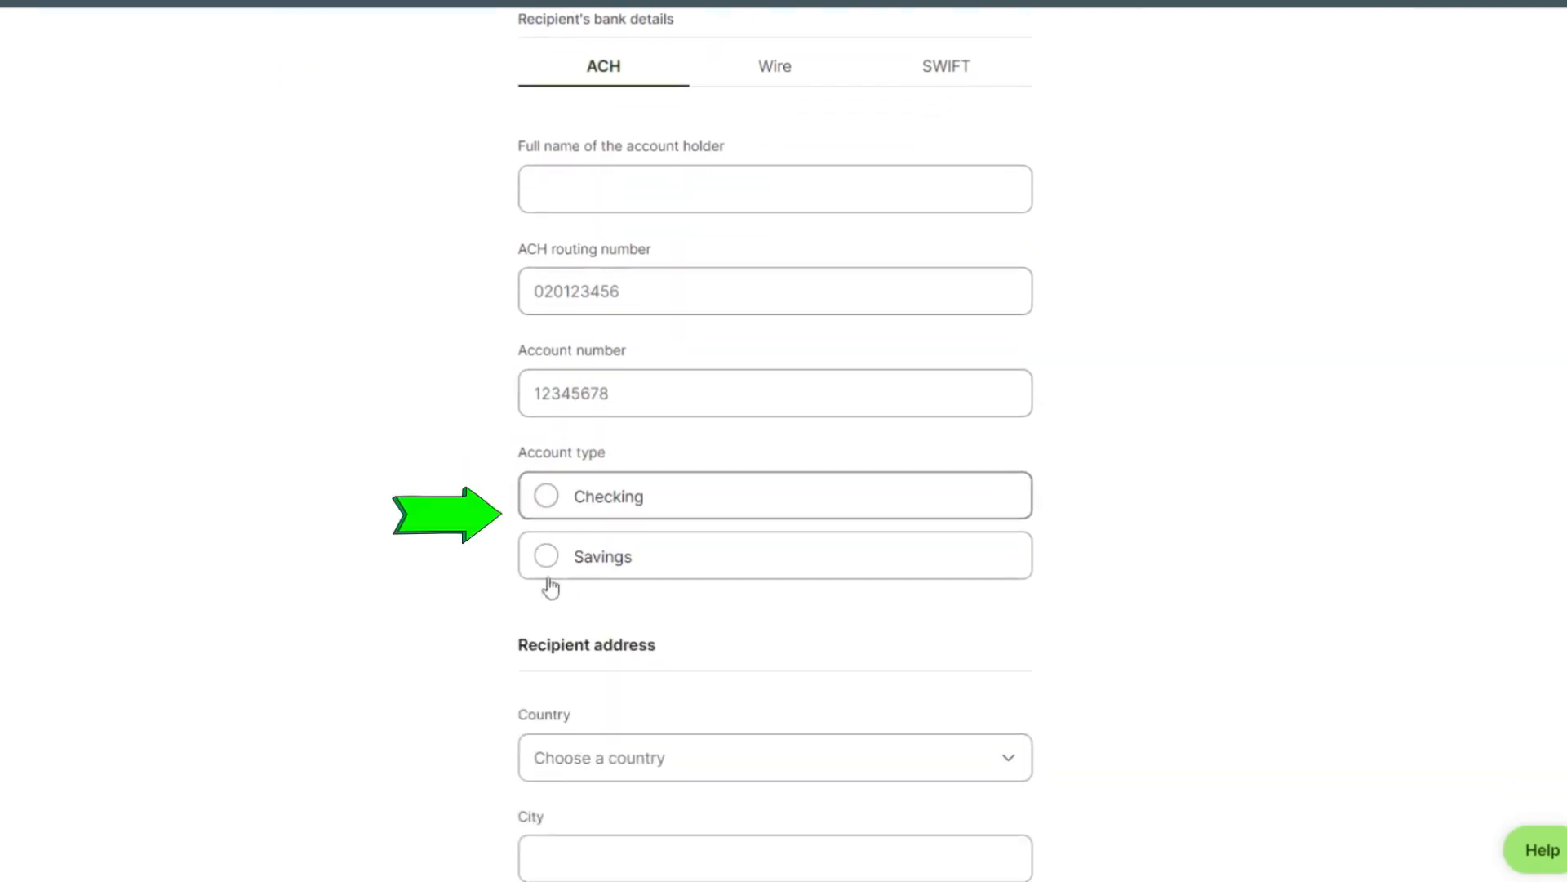
{"action": "scroll", "scroll_direction": "down", "scroll_amount": 3}
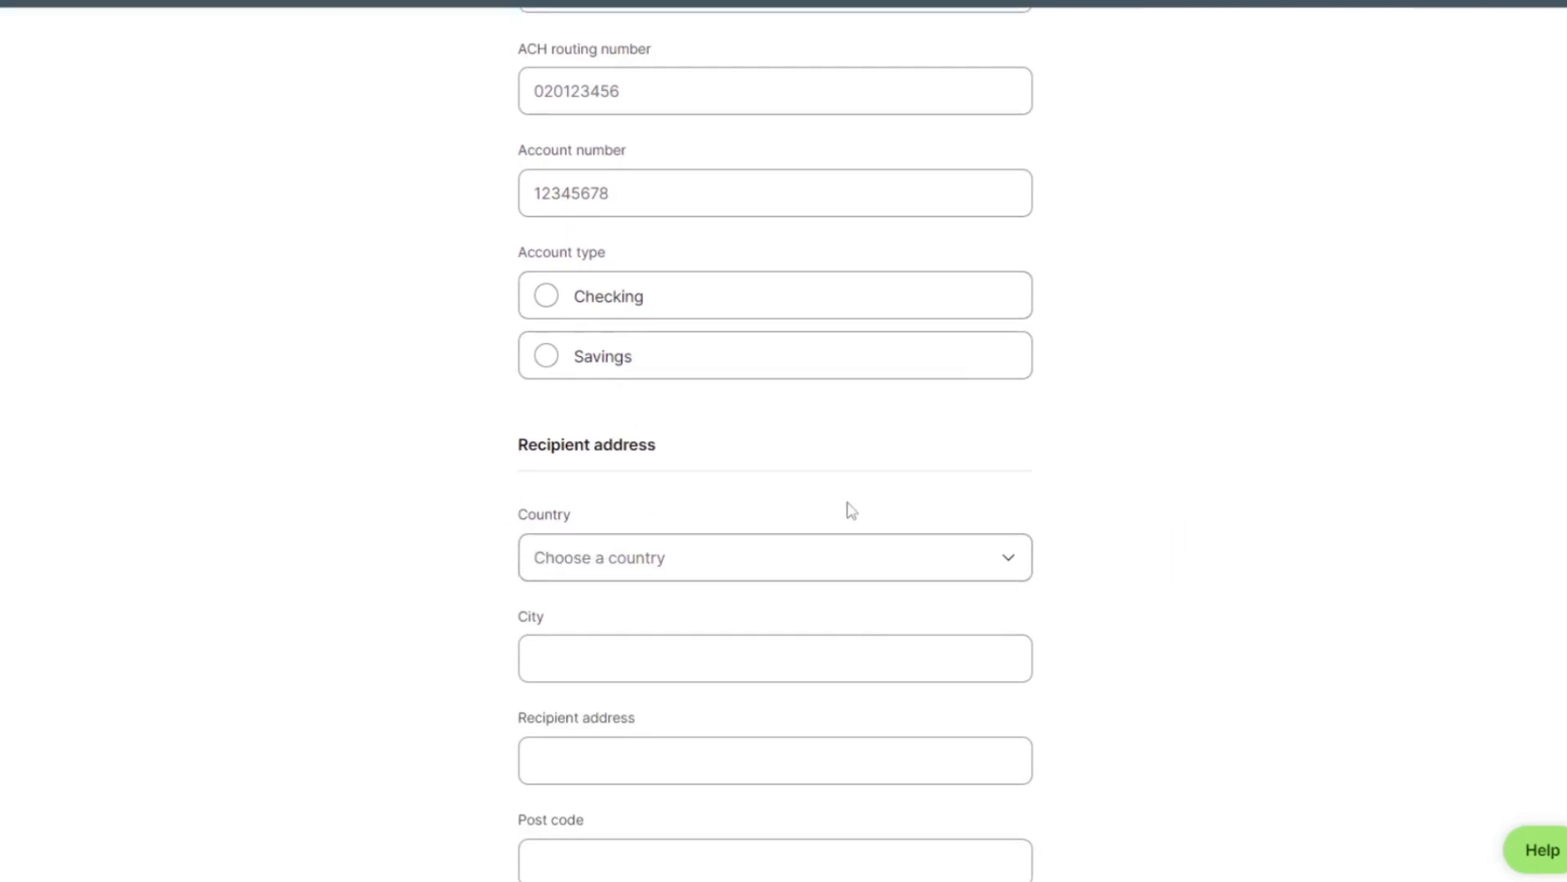
Pick Bhutan from the recipient's Country dropdown, then select the City and address fields.
{"action": "left_click", "coordinate": [774, 556]}
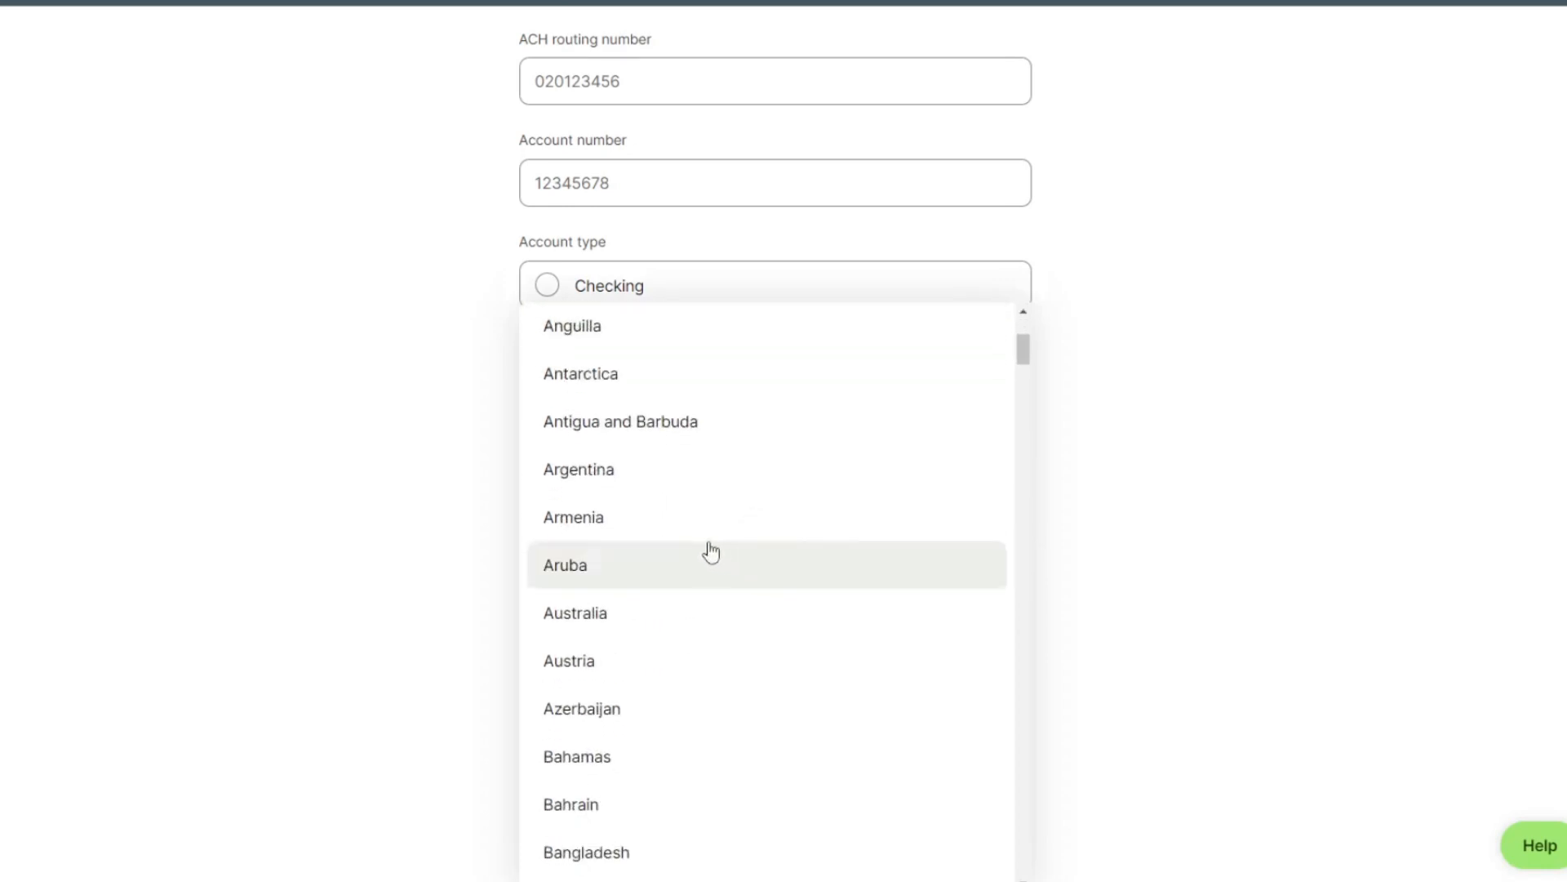
{"action": "scroll", "scroll_direction": "down", "scroll_amount": 3}
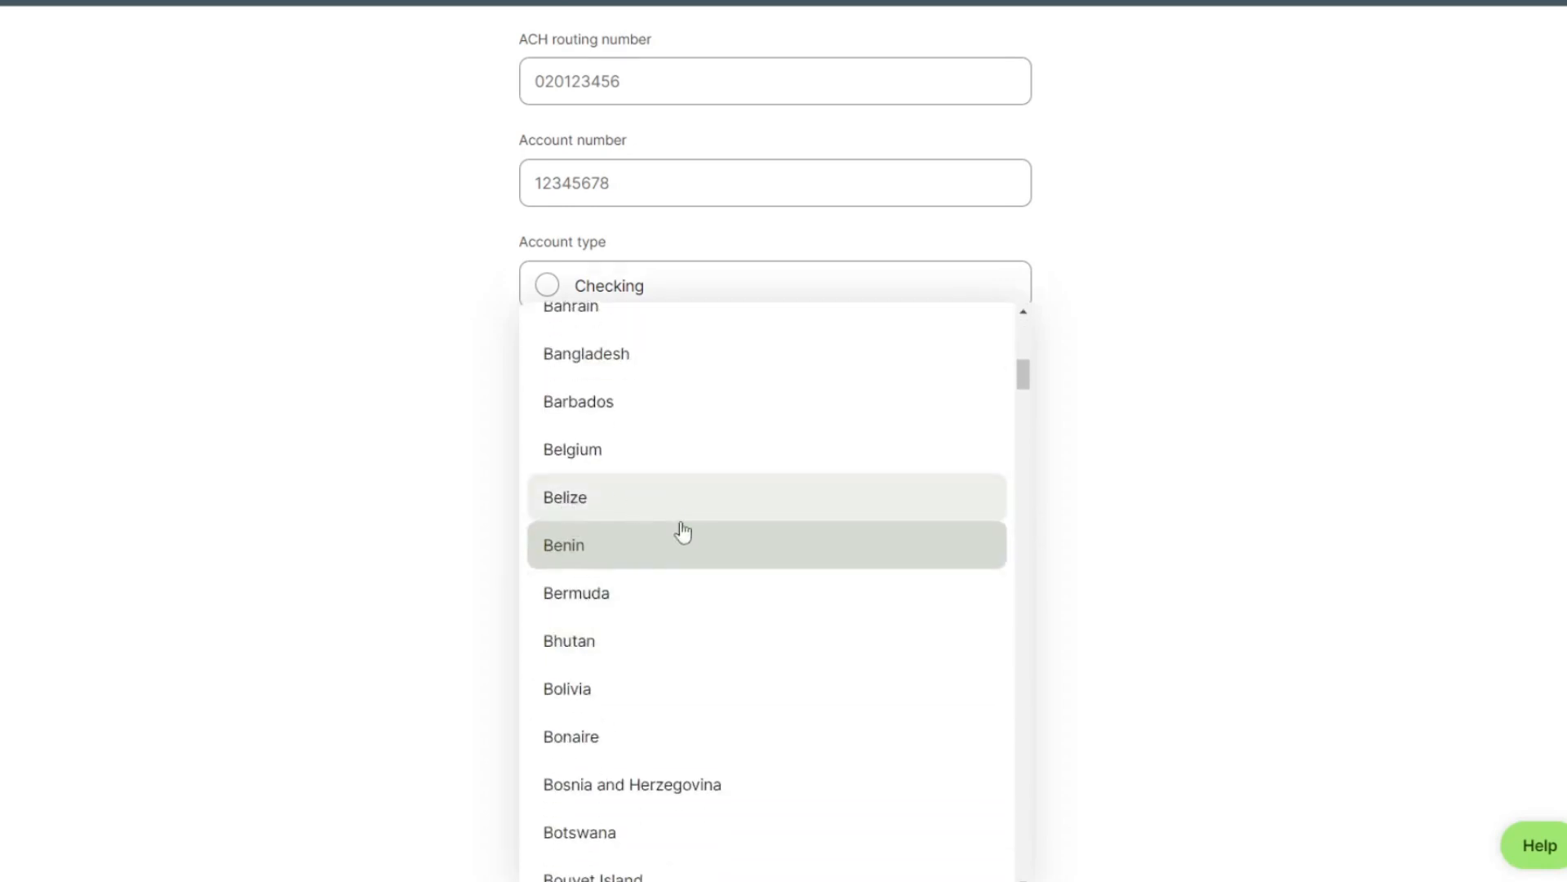
{"action": "left_click", "coordinate": [569, 640]}
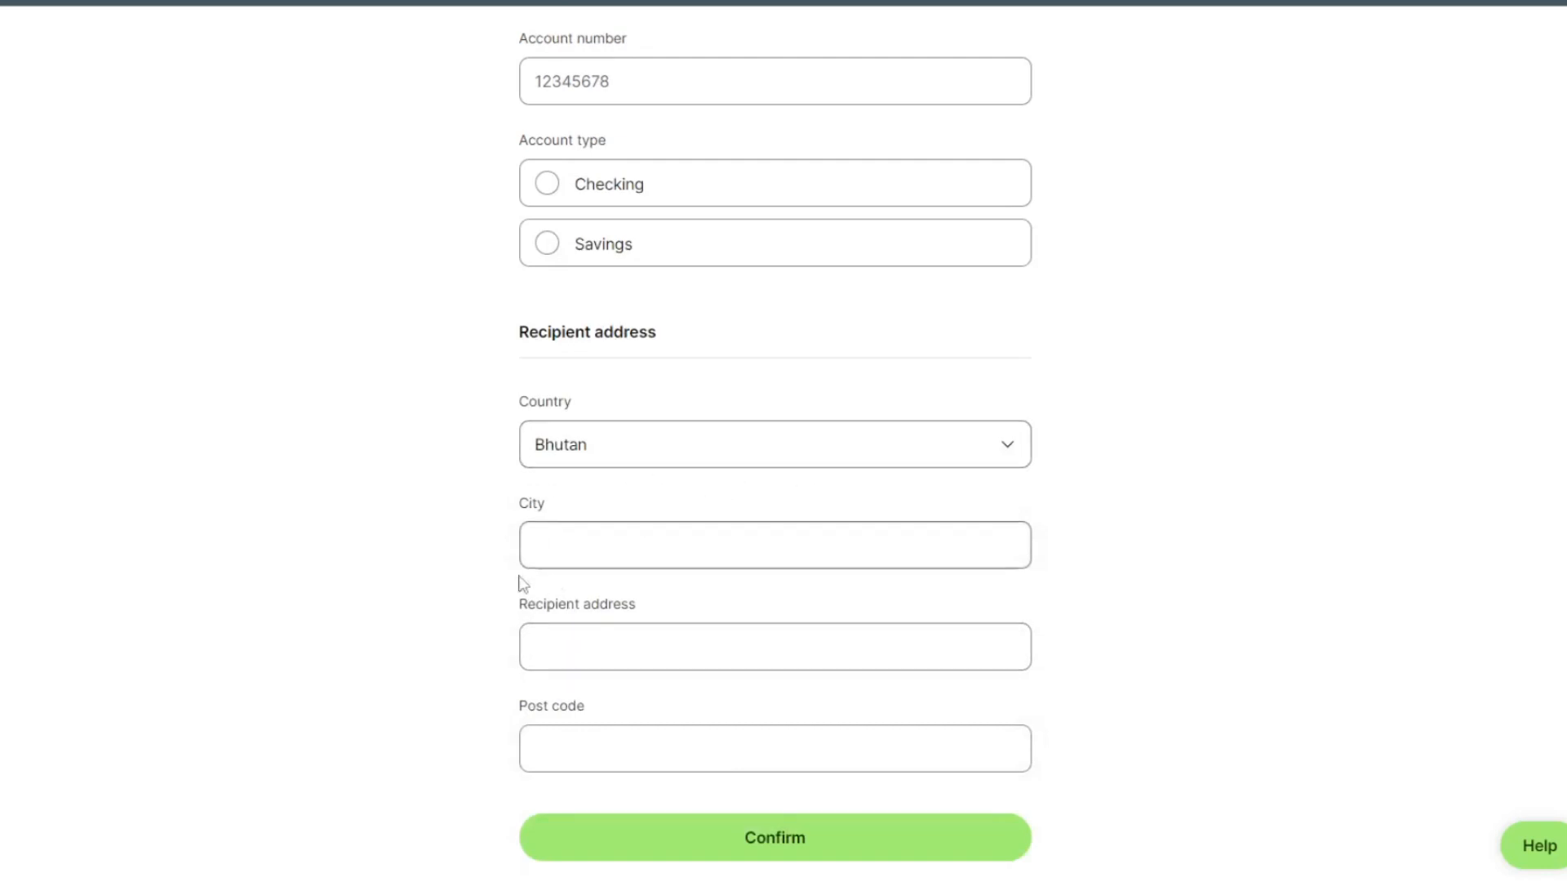
{"action": "left_click", "coordinate": [774, 645]}
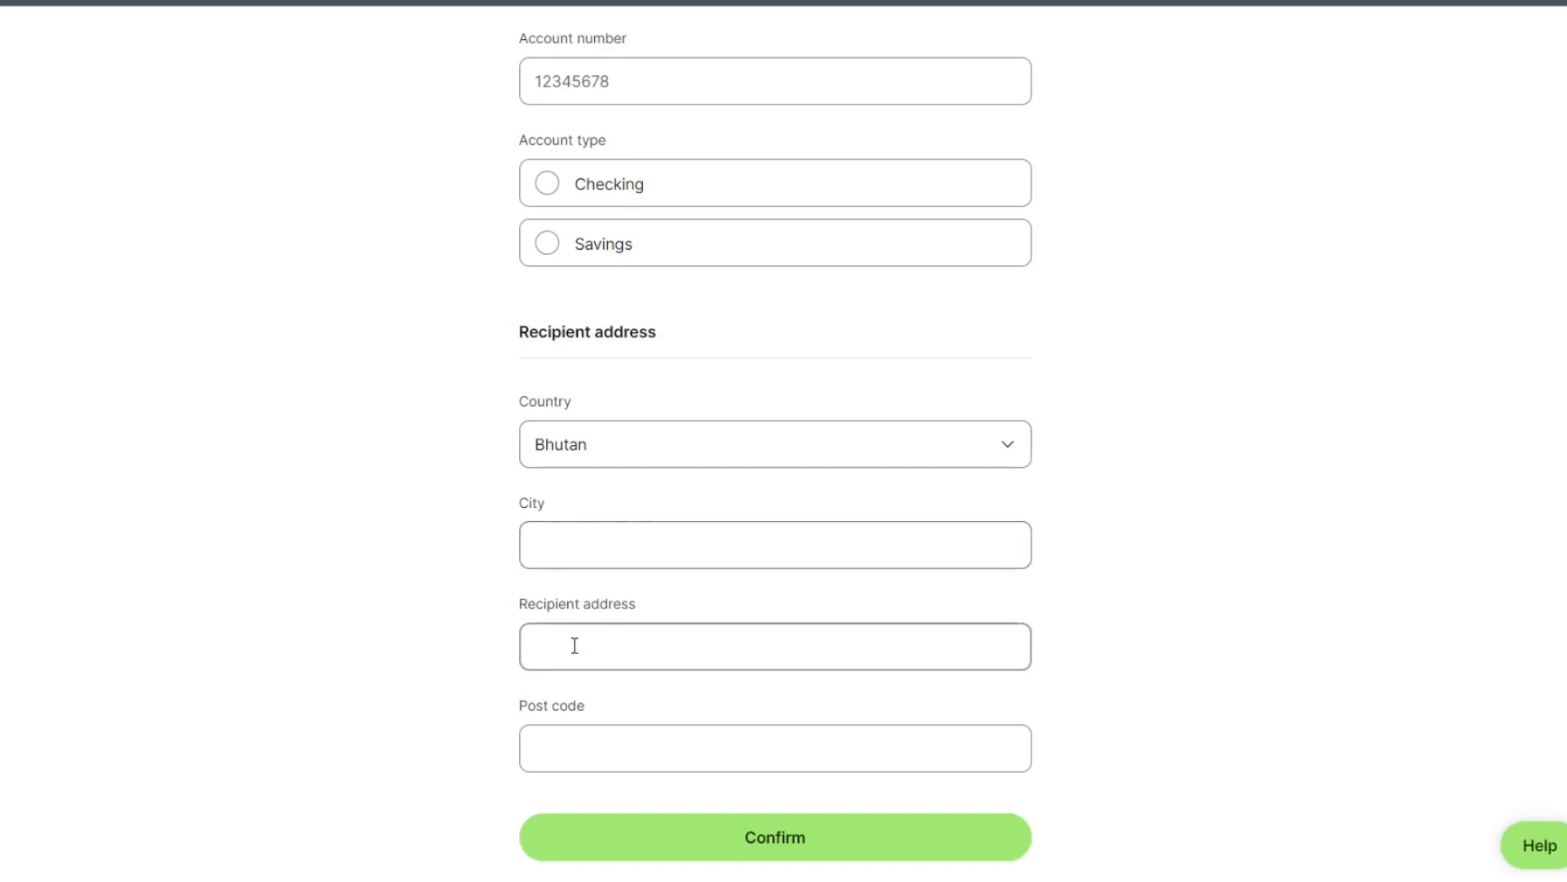
{"action": "left_click", "coordinate": [773, 645]}
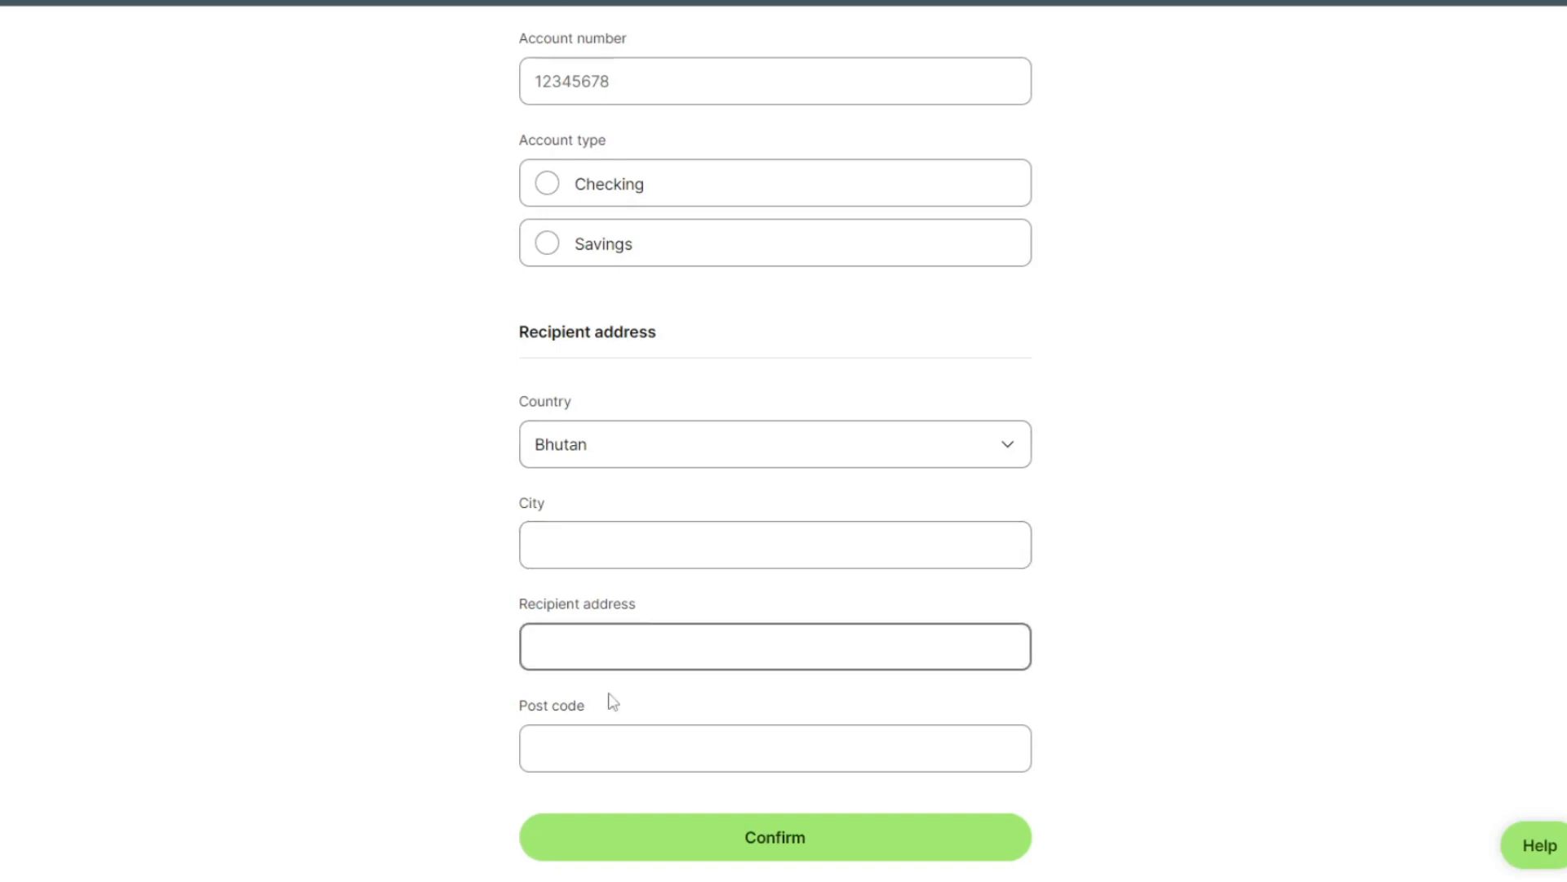